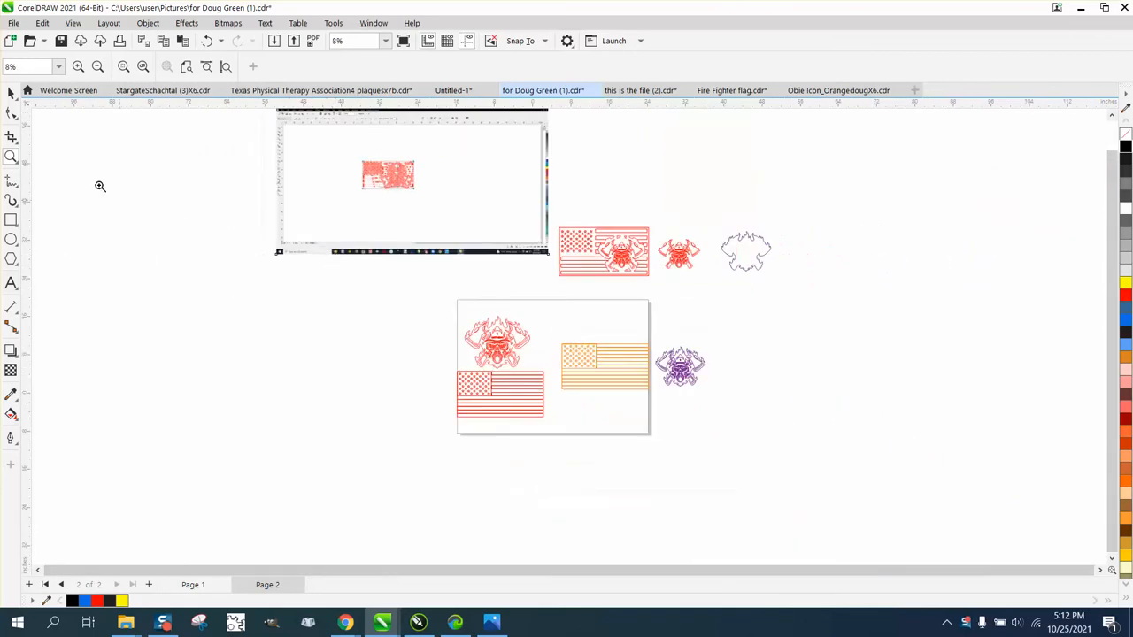
# - Zoom in on the flag artwork, firefighter emblem and flame outline so the emblem's nodes show
pyautogui.click(411, 177)
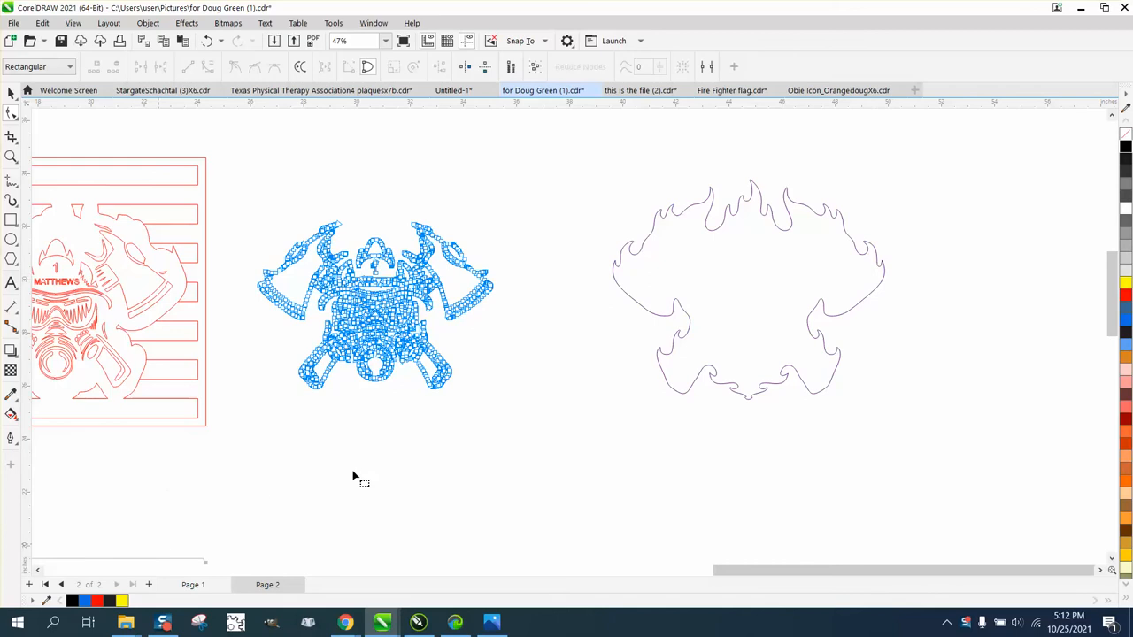
pyautogui.moveTo(124, 553)
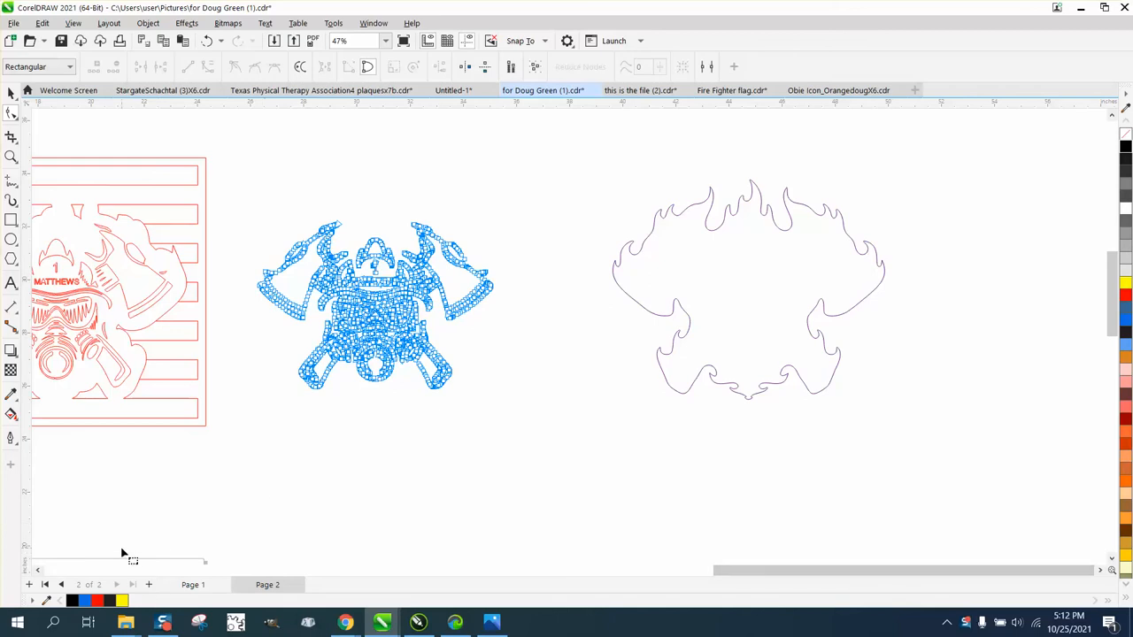
pyautogui.moveTo(13, 584)
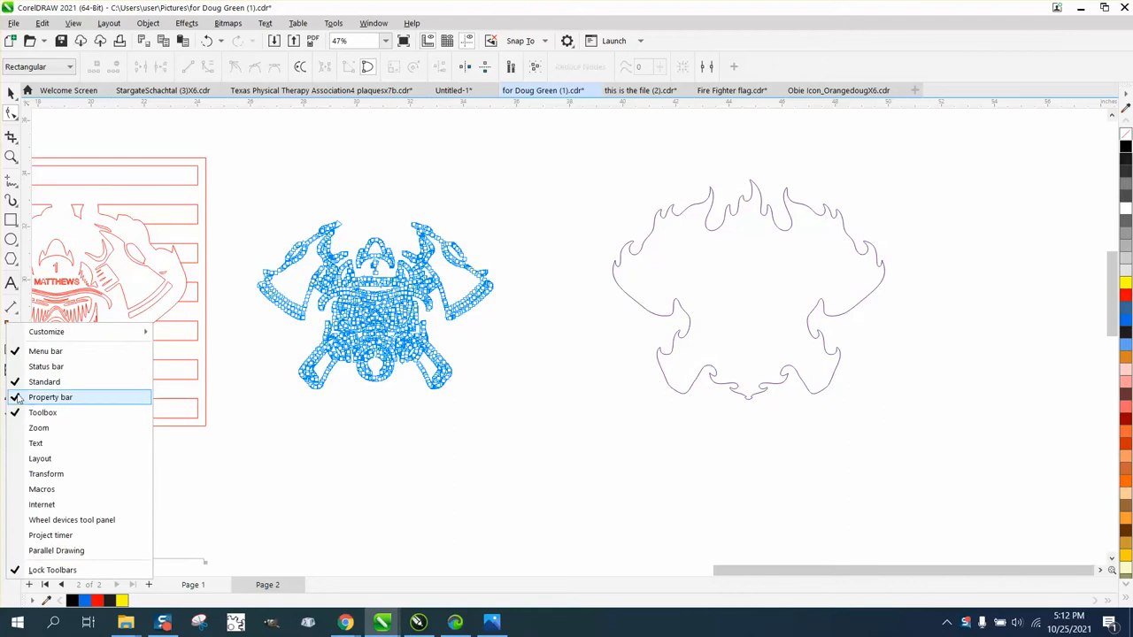
pyautogui.moveTo(46, 367)
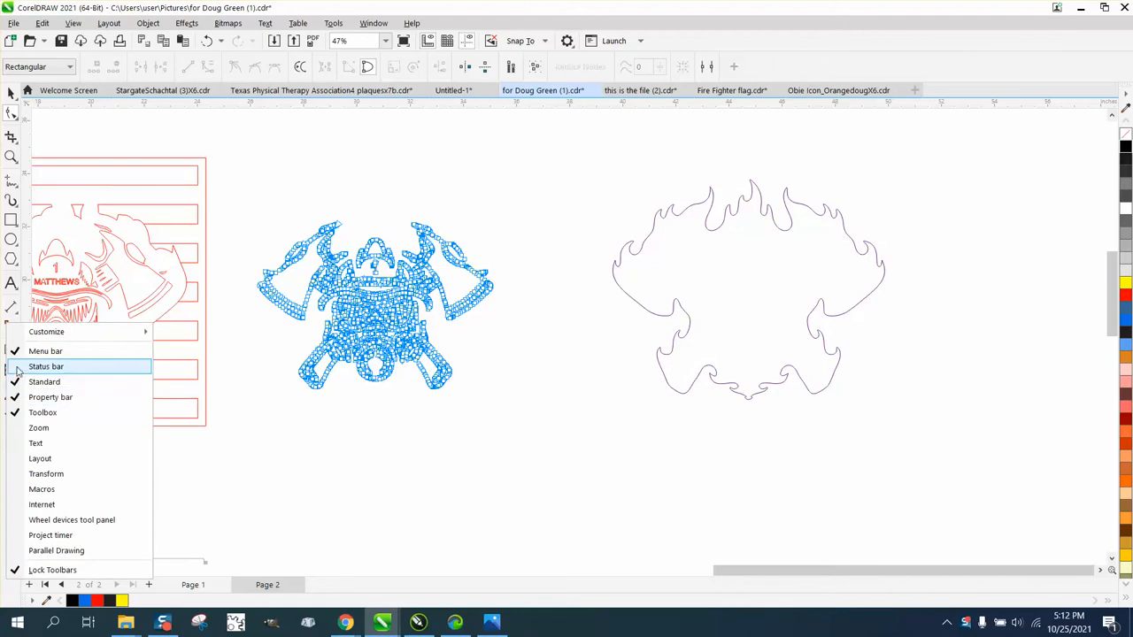
# - Enable the Status Bar so the flame outline reads as a curve with 1607 nodes
pyautogui.click(46, 366)
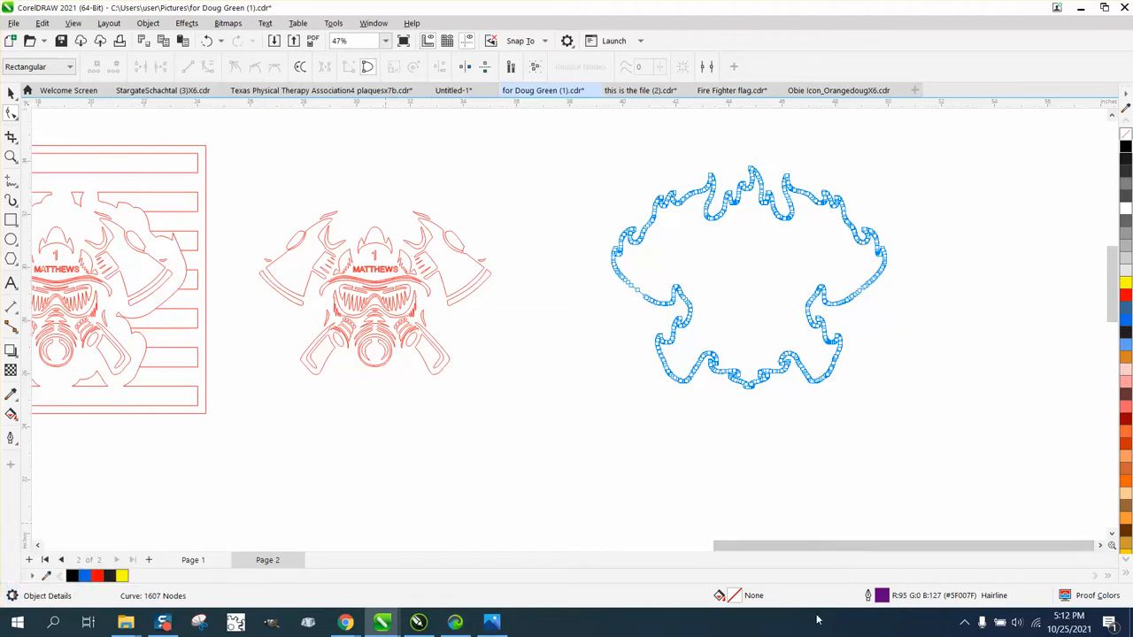
pyautogui.moveTo(411, 393)
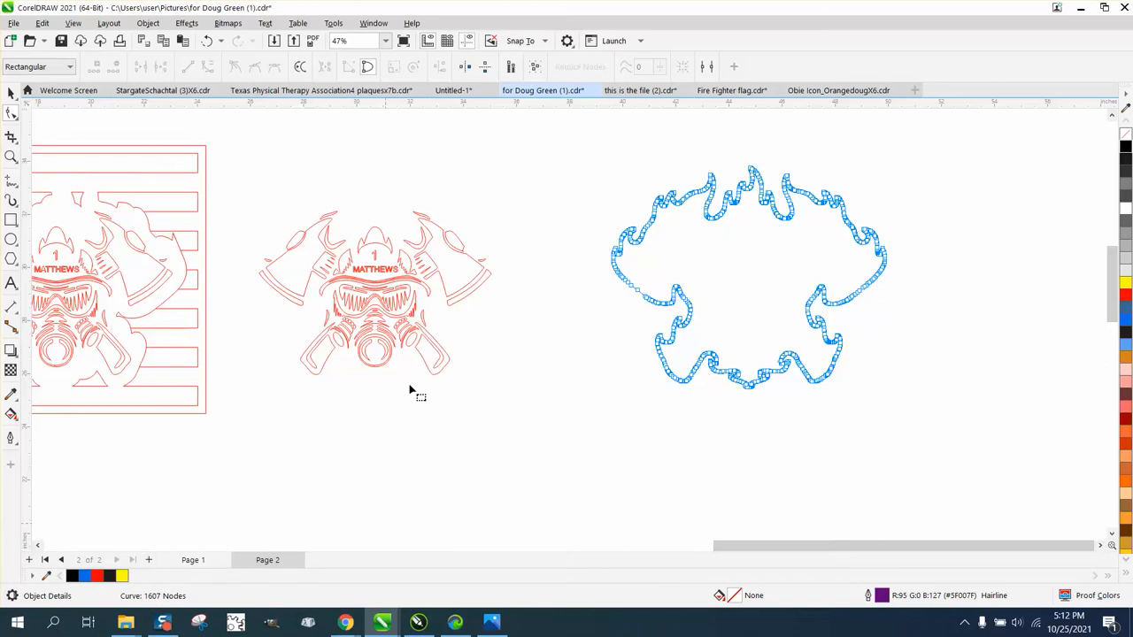
pyautogui.moveTo(405, 285)
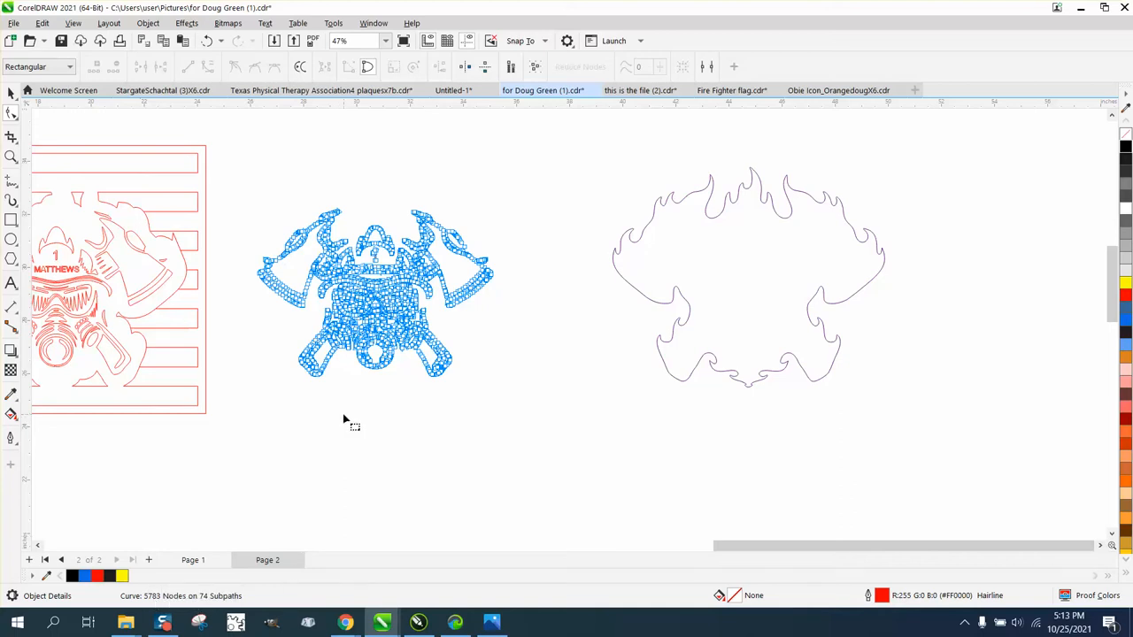
pyautogui.moveTo(251, 198)
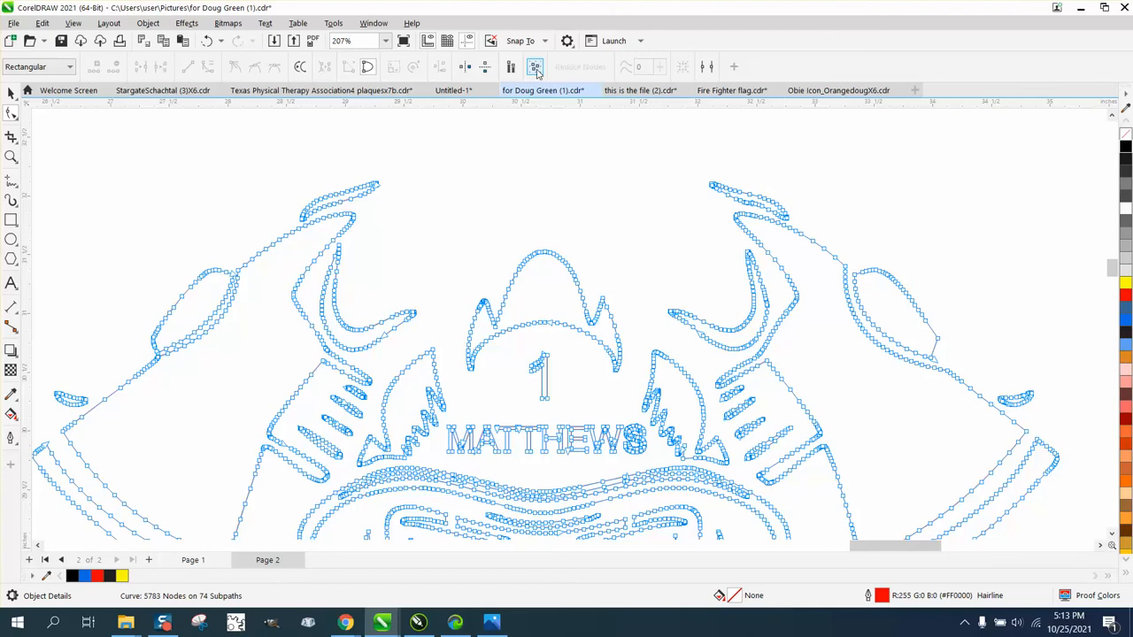
pyautogui.moveTo(463, 67)
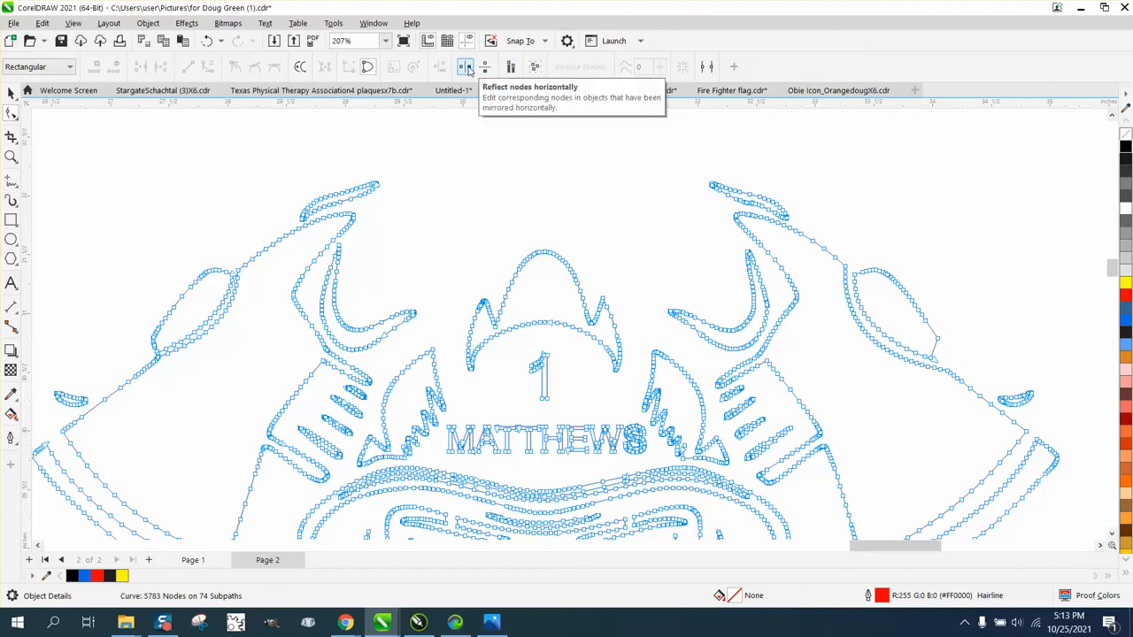
pyautogui.moveTo(510, 67)
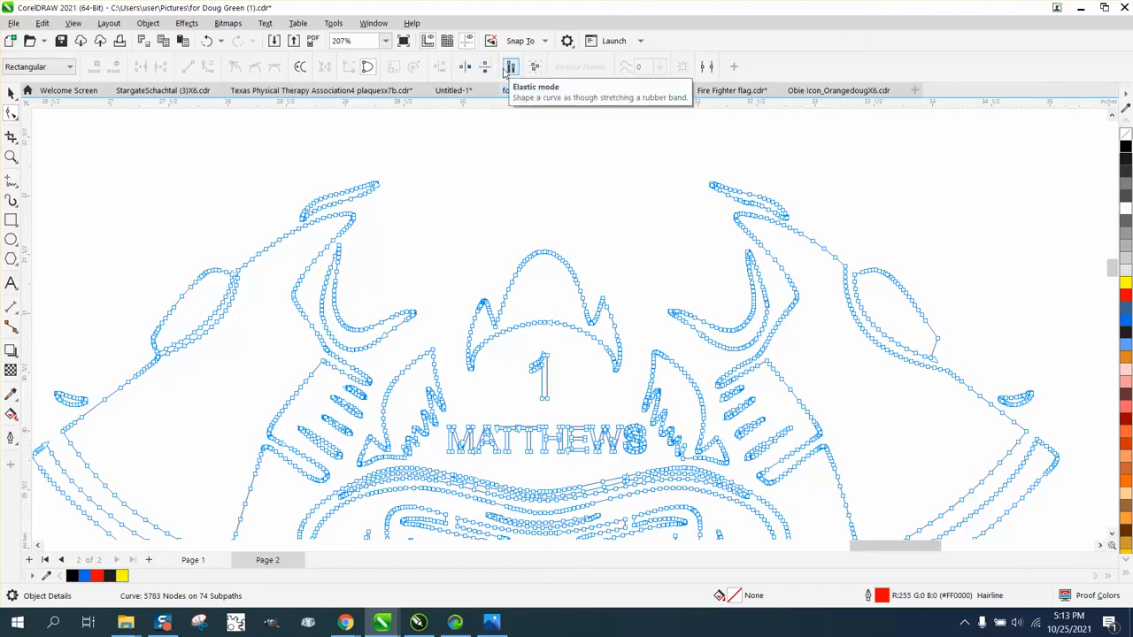
pyautogui.moveTo(535, 68)
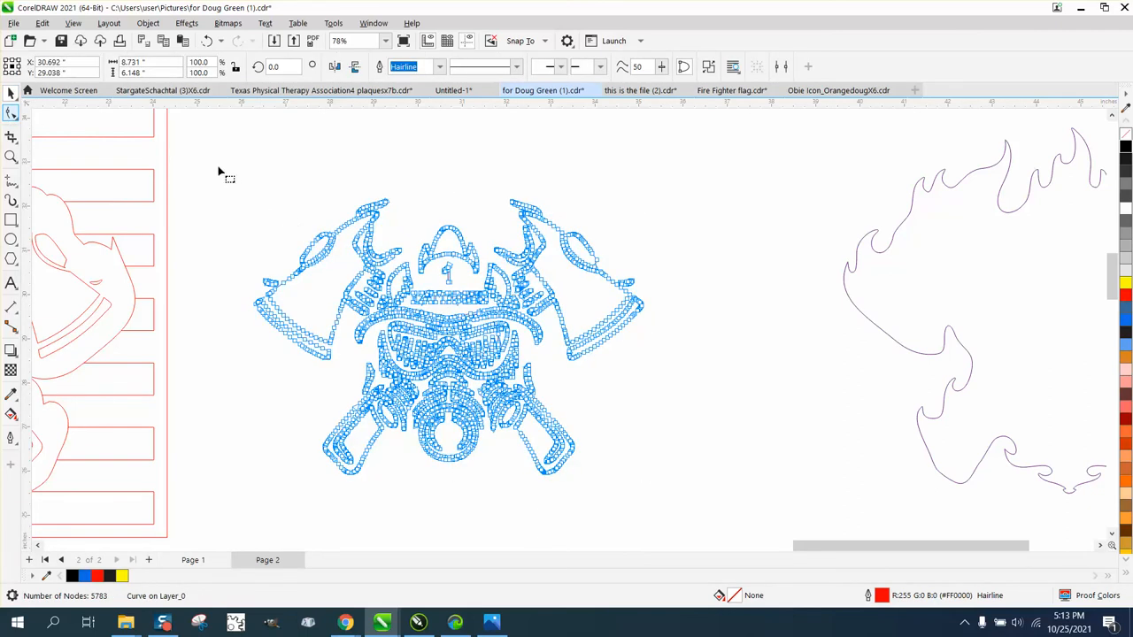
# - Marquee-select the emblem curve, select all its nodes and reduce them to far fewer nodes
pyautogui.moveTo(220, 168); pyautogui.dragTo(722, 485)
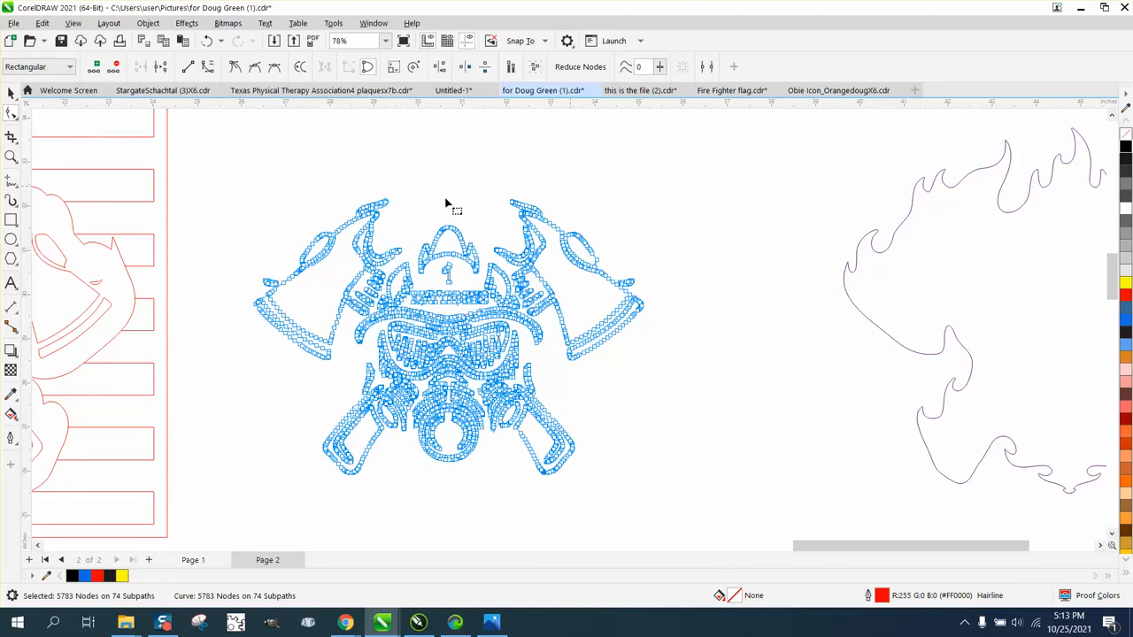
pyautogui.click(542, 89)
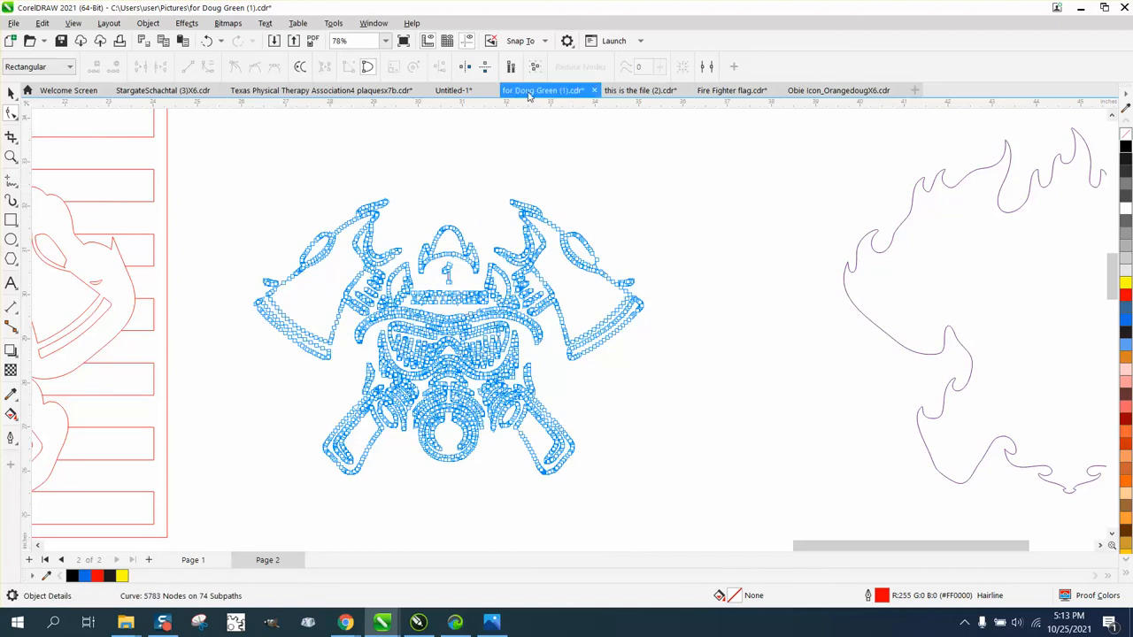
pyautogui.moveTo(535, 67)
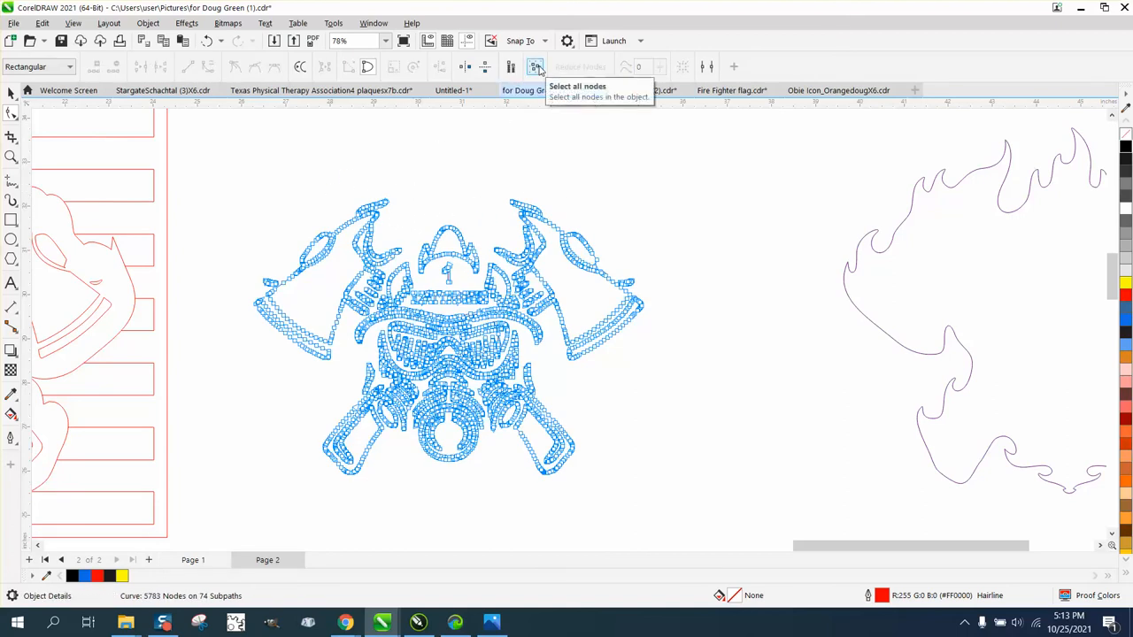
pyautogui.click(535, 67)
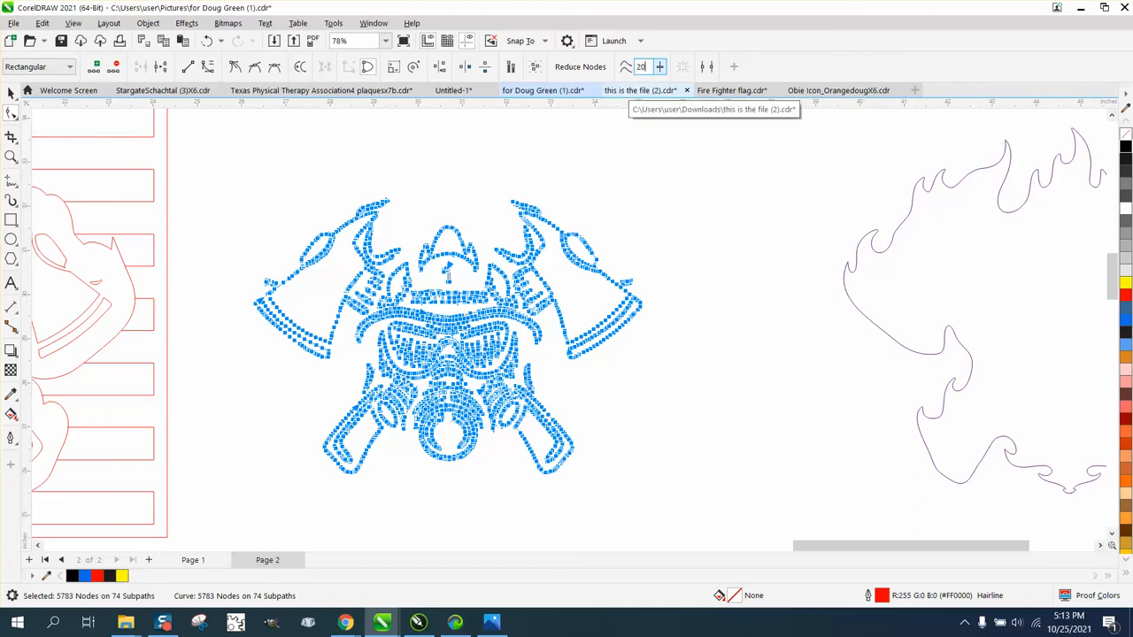
pyautogui.click(581, 67)
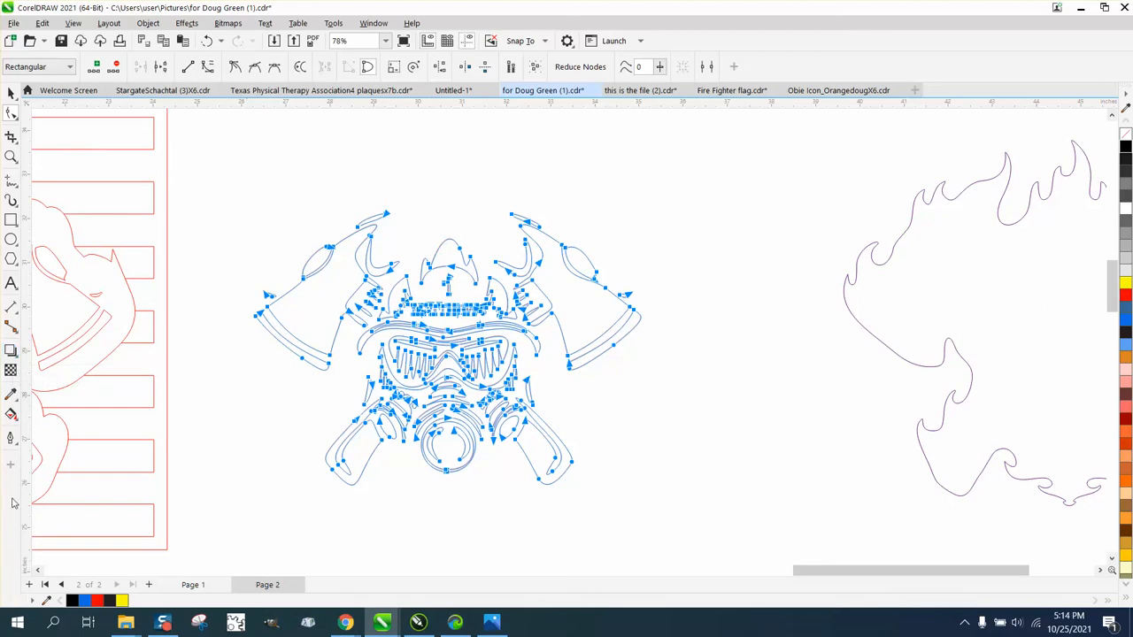
# - Show the context menu listing toolbars and bars that can be toggled on or off
pyautogui.rightClick(14, 502)
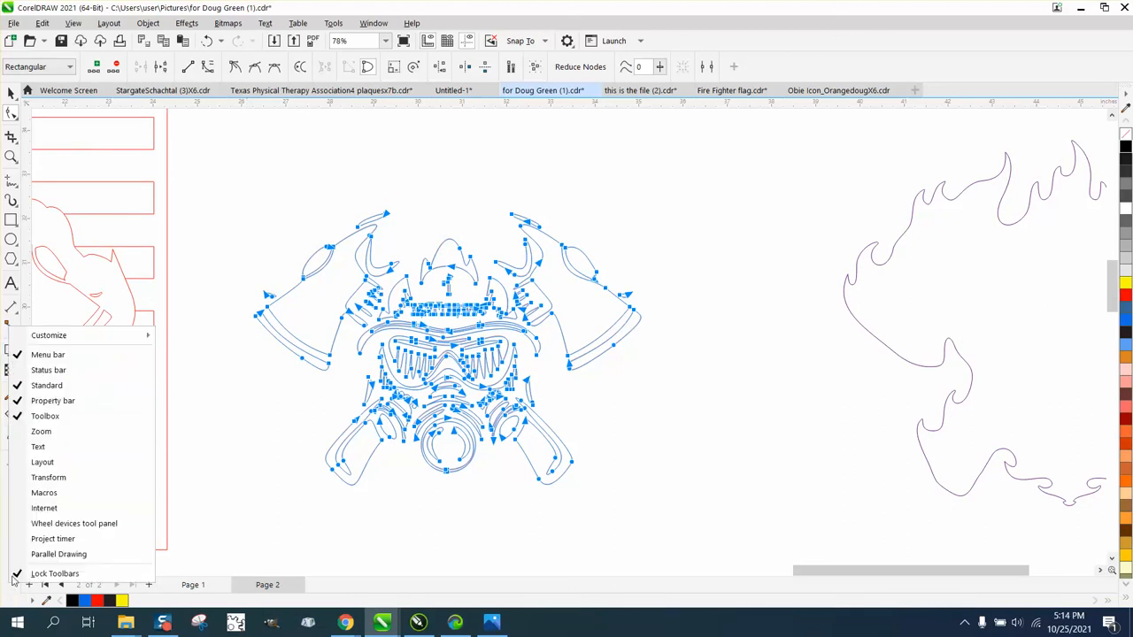